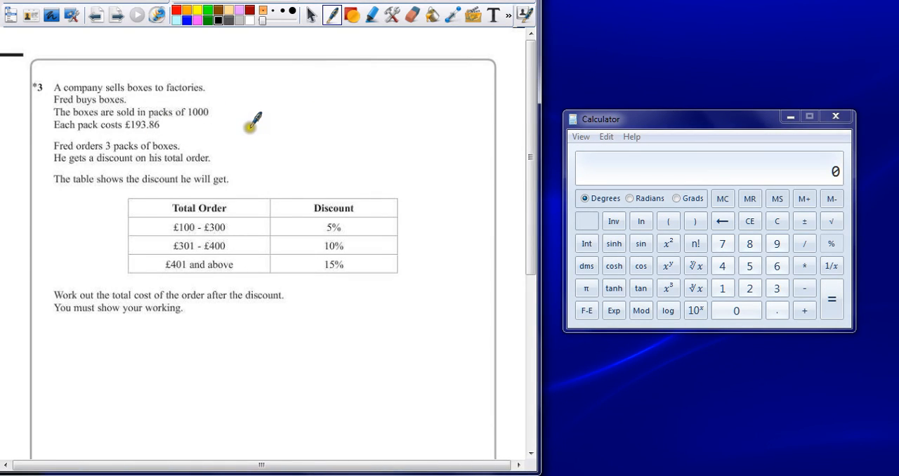
mouse_move(237, 104)
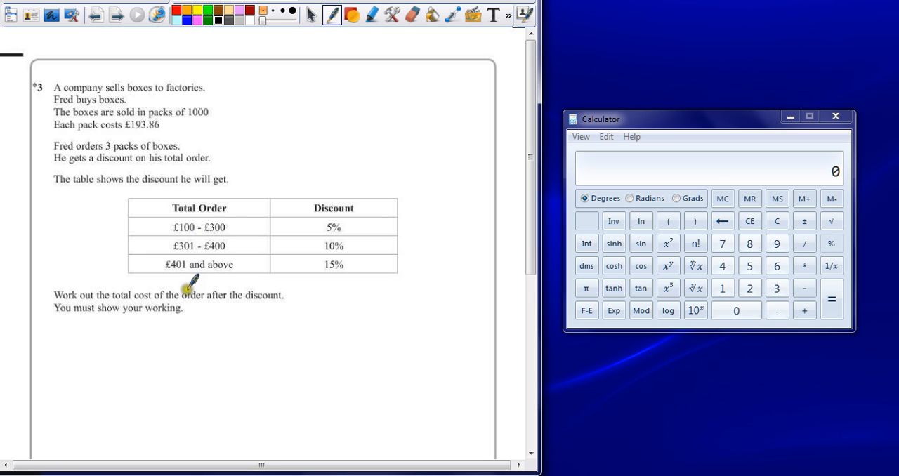
mouse_move(267, 266)
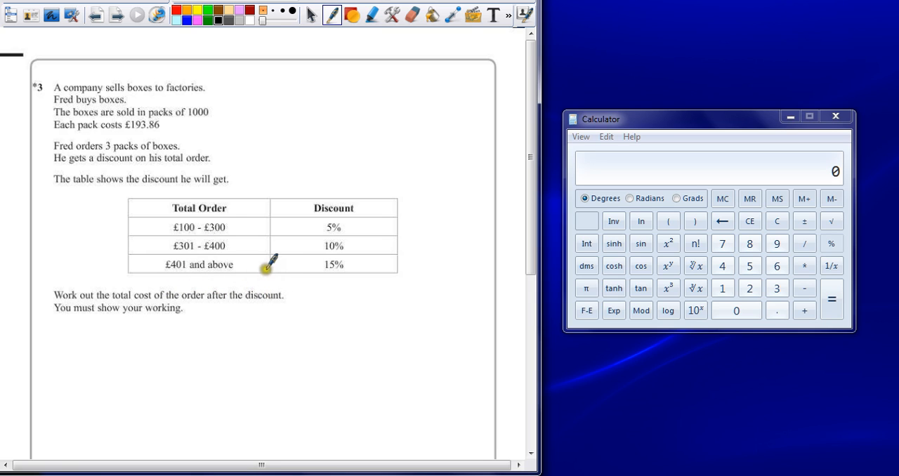
mouse_move(180, 112)
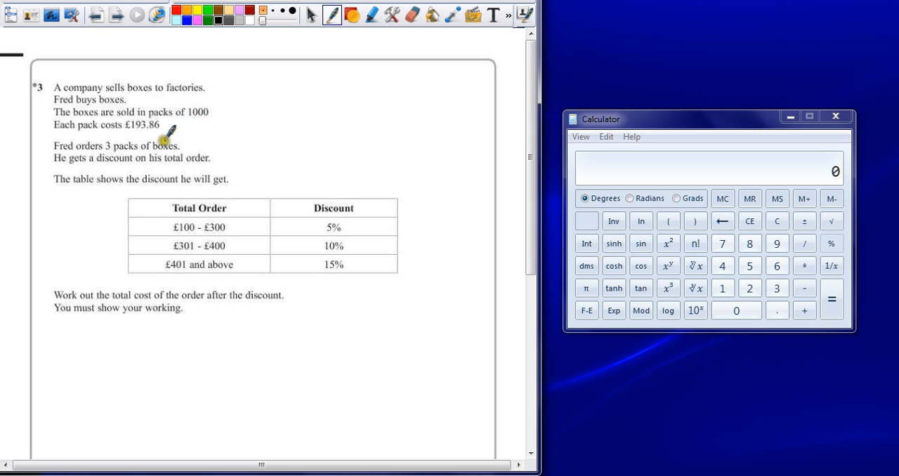
mouse_move(193, 133)
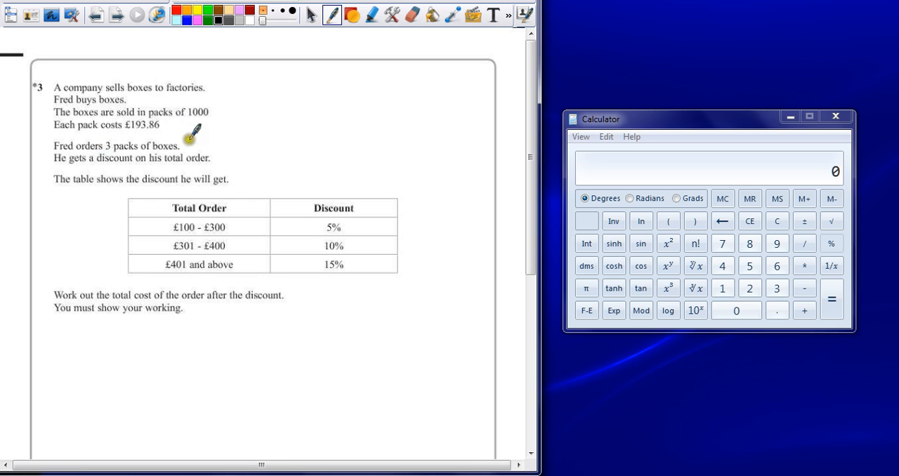
mouse_move(151, 120)
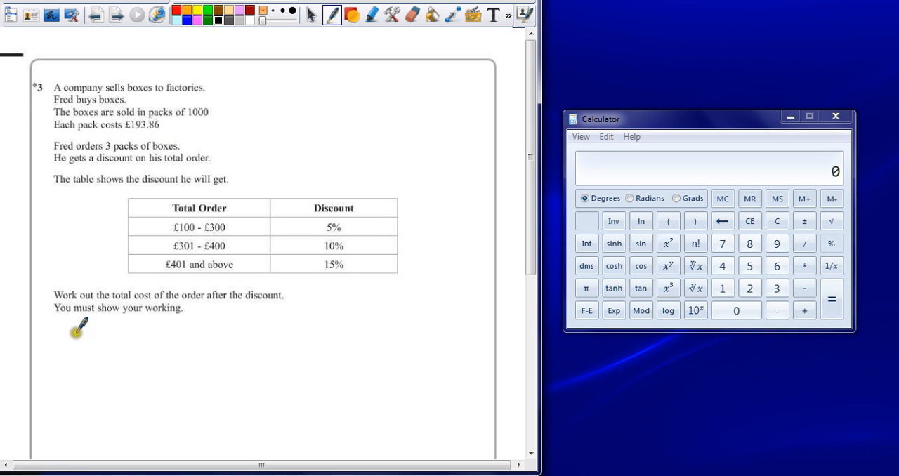
mouse_move(88, 318)
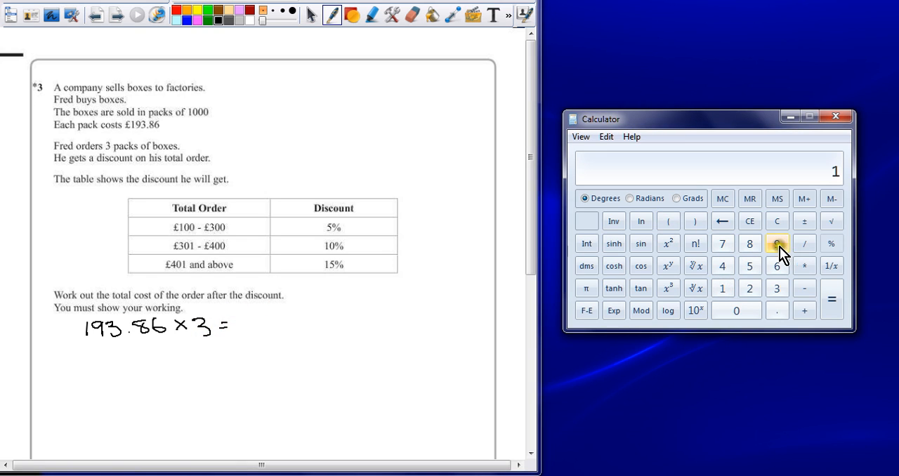
- Work out 193.86 × 3 in Windows Calculator, giving 581.58
click(776, 288)
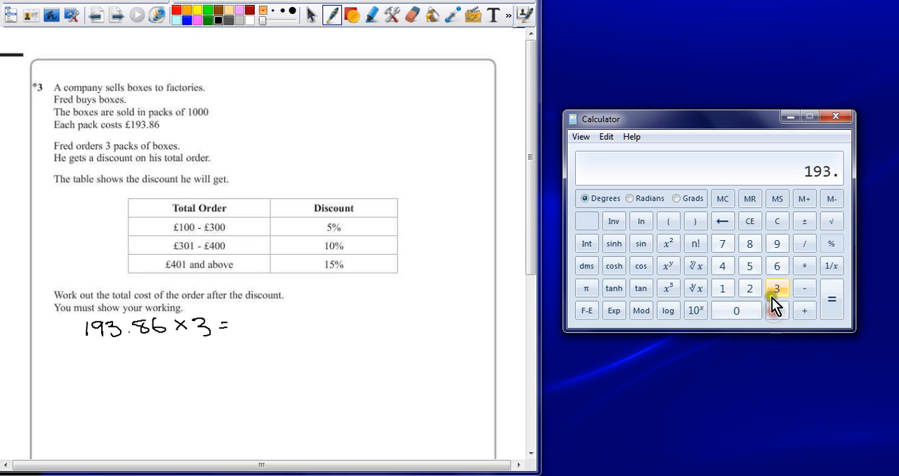
click(804, 265)
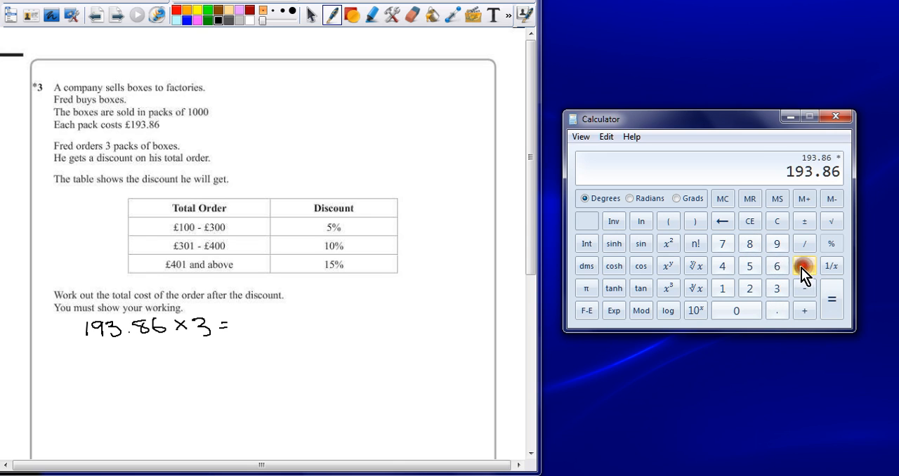
click(831, 300)
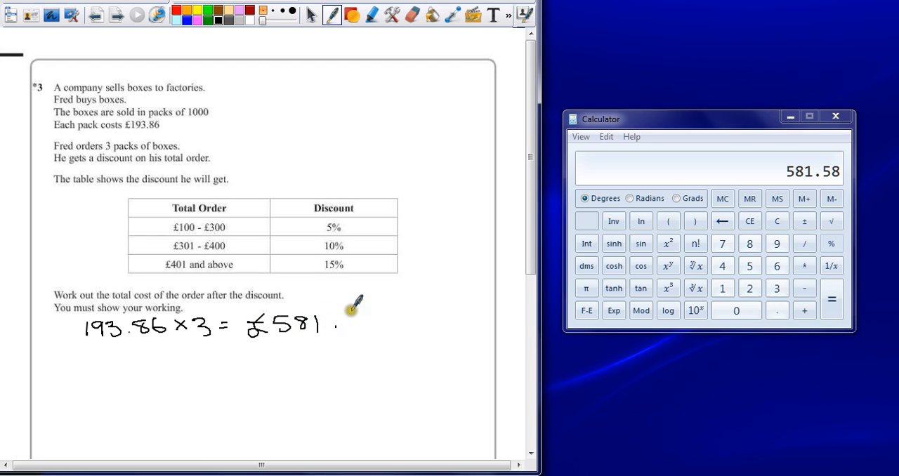
- Handwrite .58 to finish the total £581.58
drag(344, 316, 376, 323)
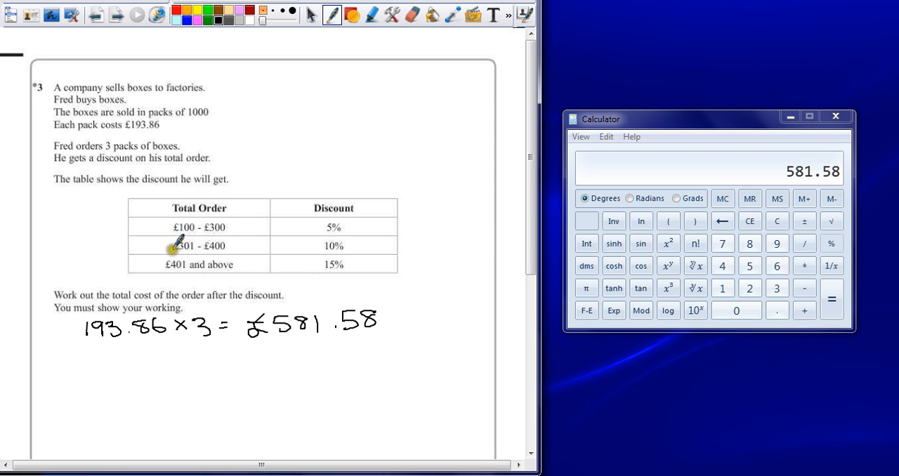
mouse_move(351, 258)
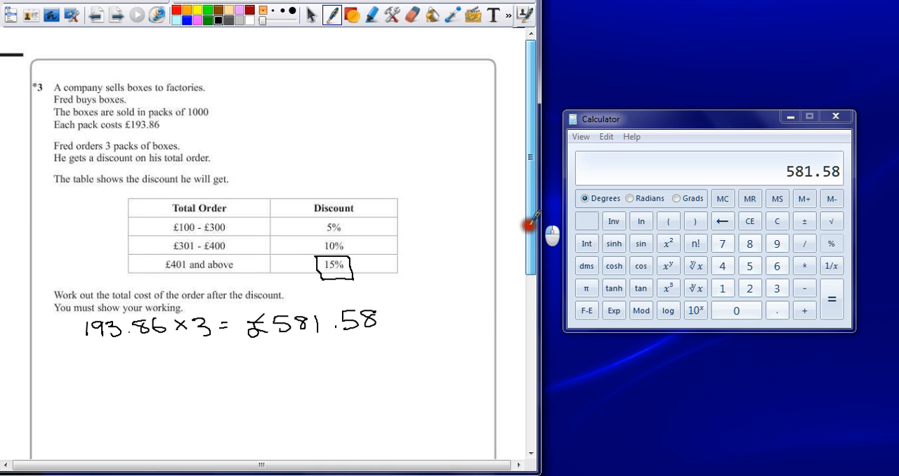
scroll(down, 3)
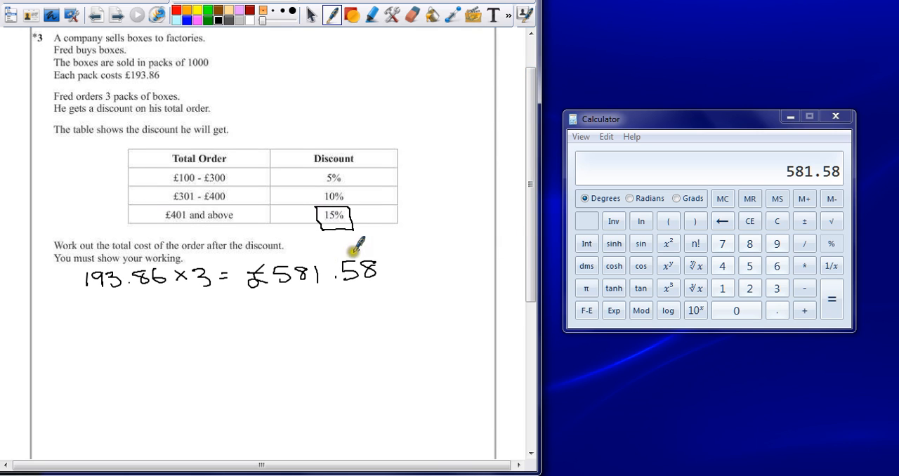
mouse_move(295, 285)
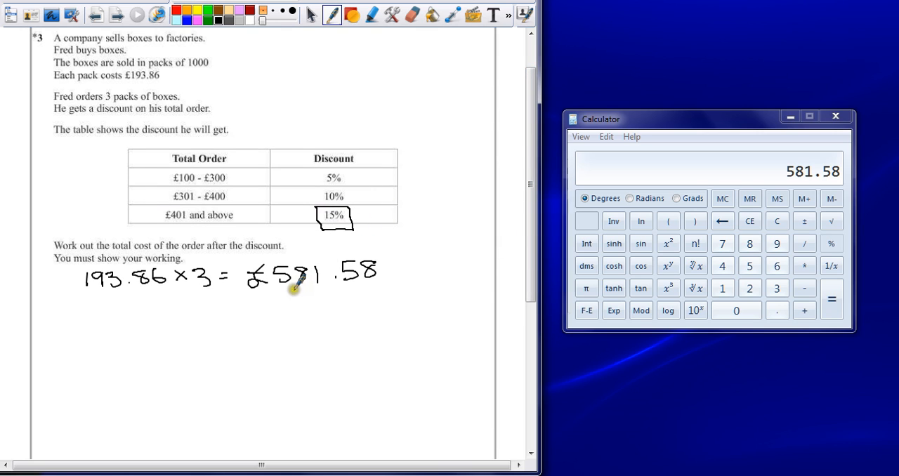
mouse_move(134, 333)
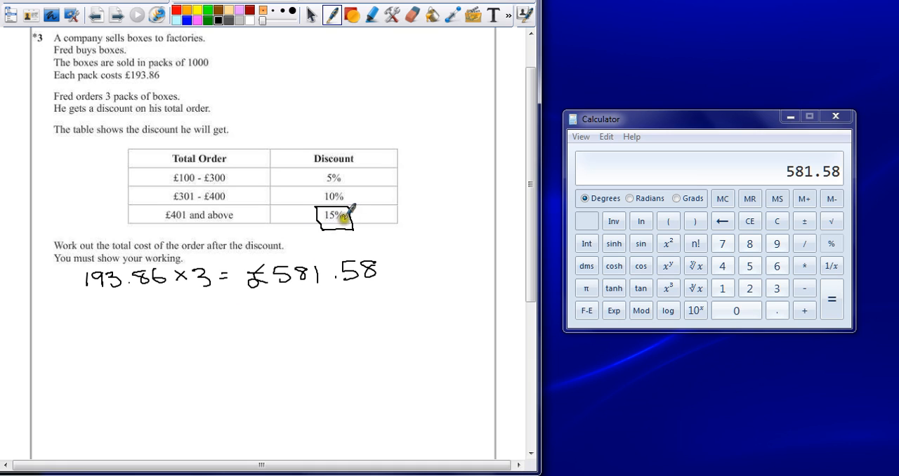
mouse_move(153, 342)
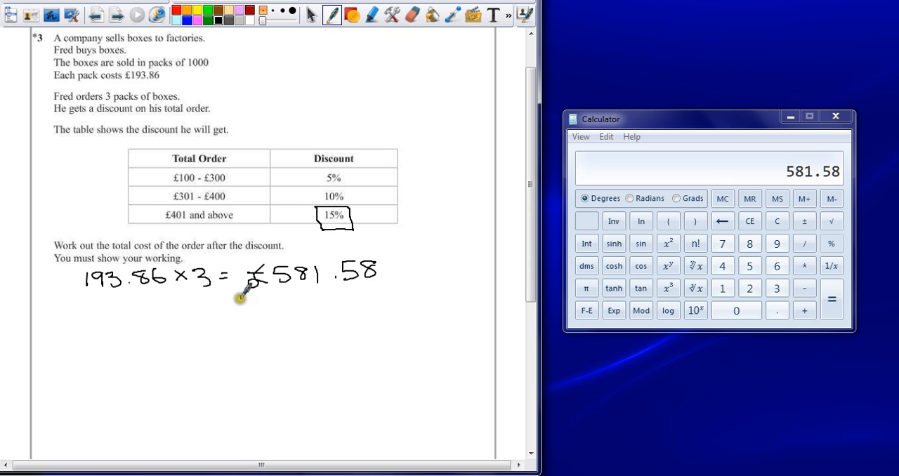
mouse_move(122, 327)
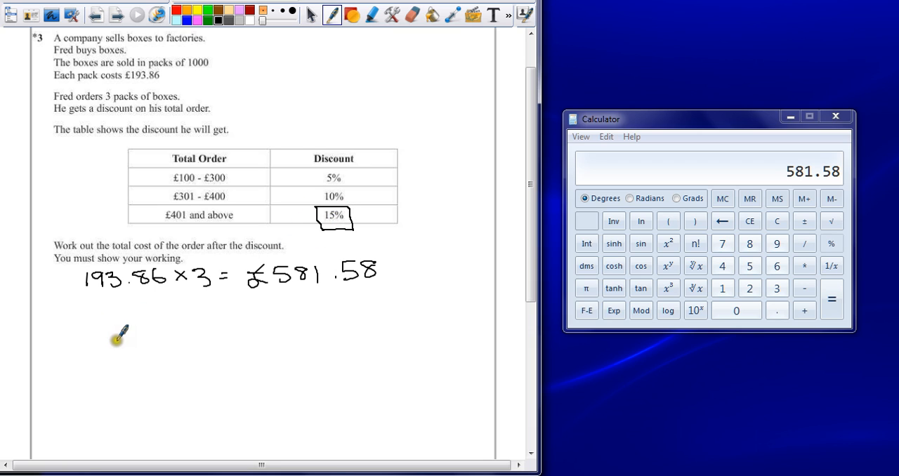
mouse_move(150, 317)
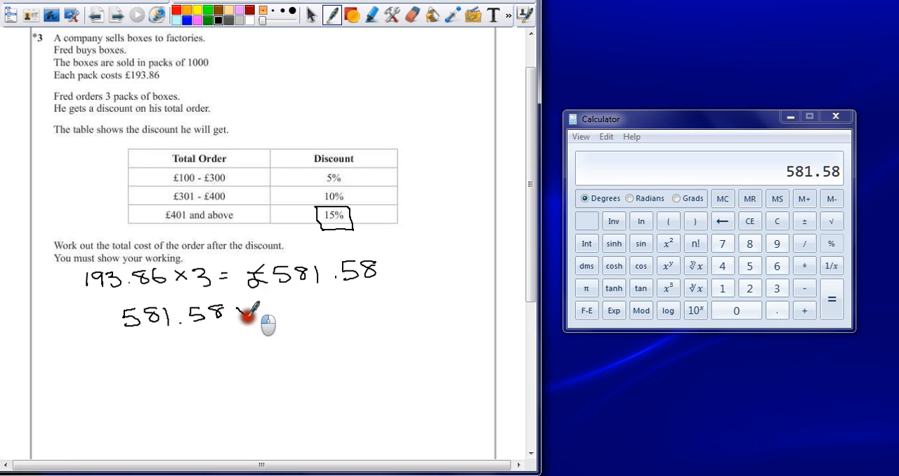
- Handwrite 581.58 × 0.85 = on a new line and calculate 494.343
drag(239, 312, 271, 308)
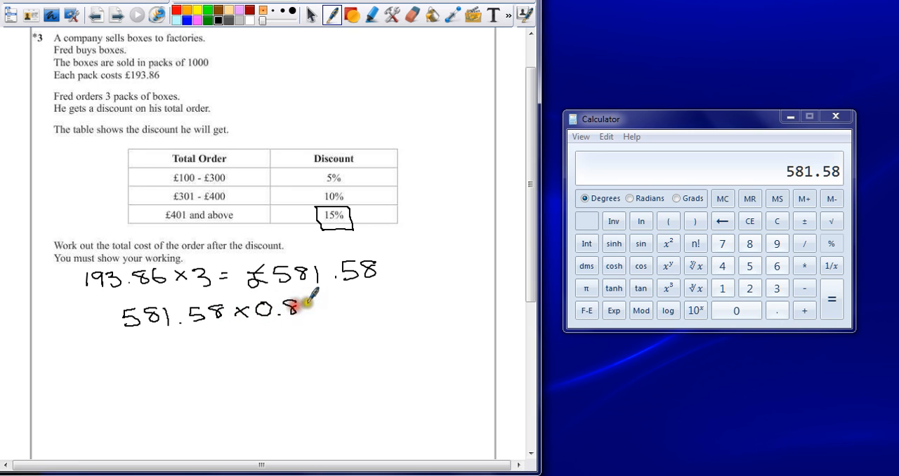
drag(295, 305, 316, 309)
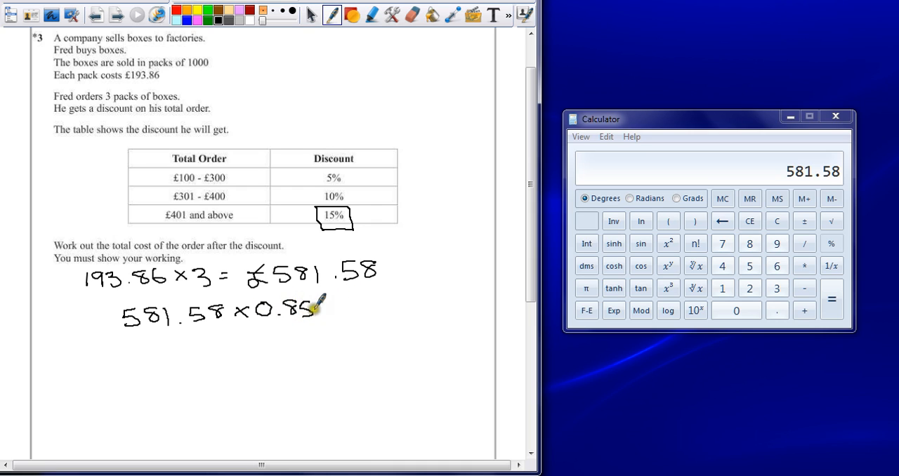
drag(319, 309, 337, 312)
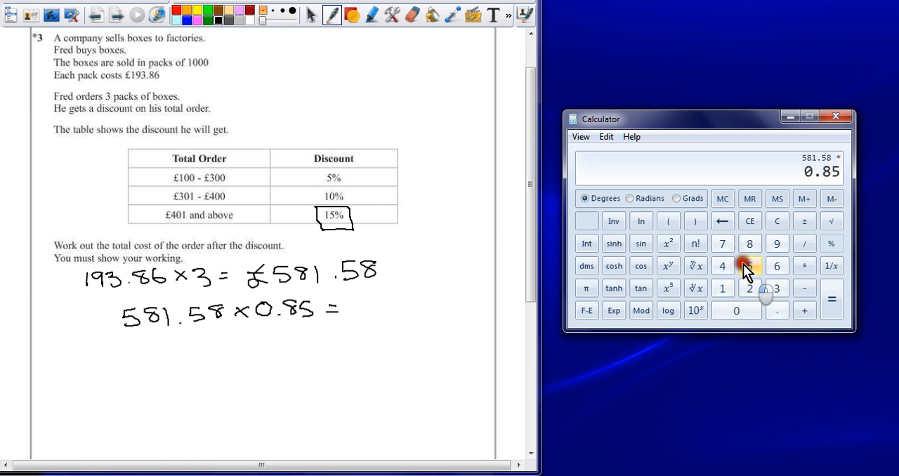
click(832, 299)
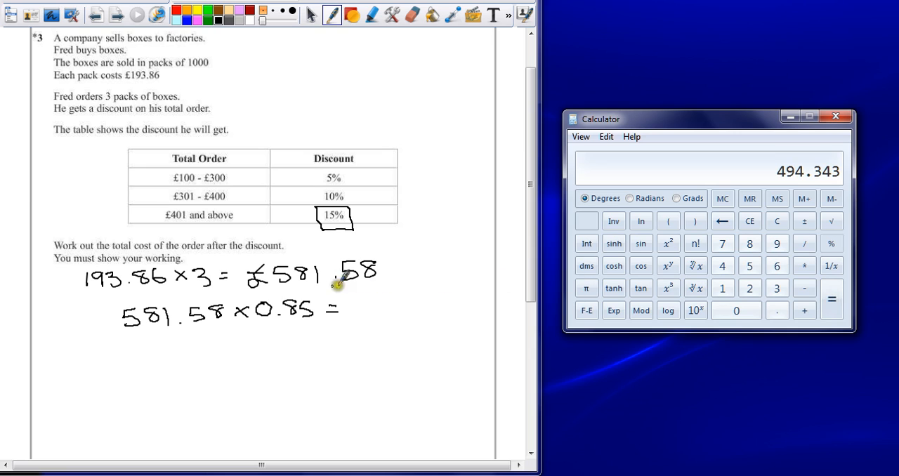